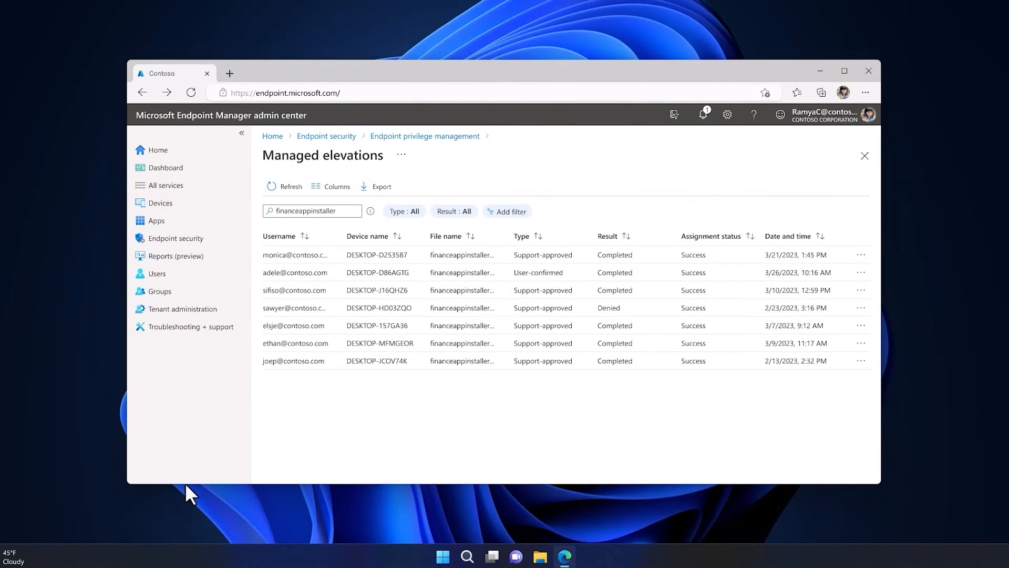
# View the Elevation detail of the user-confirmed financeappinstaller elevation.
pyautogui.click(296, 272)
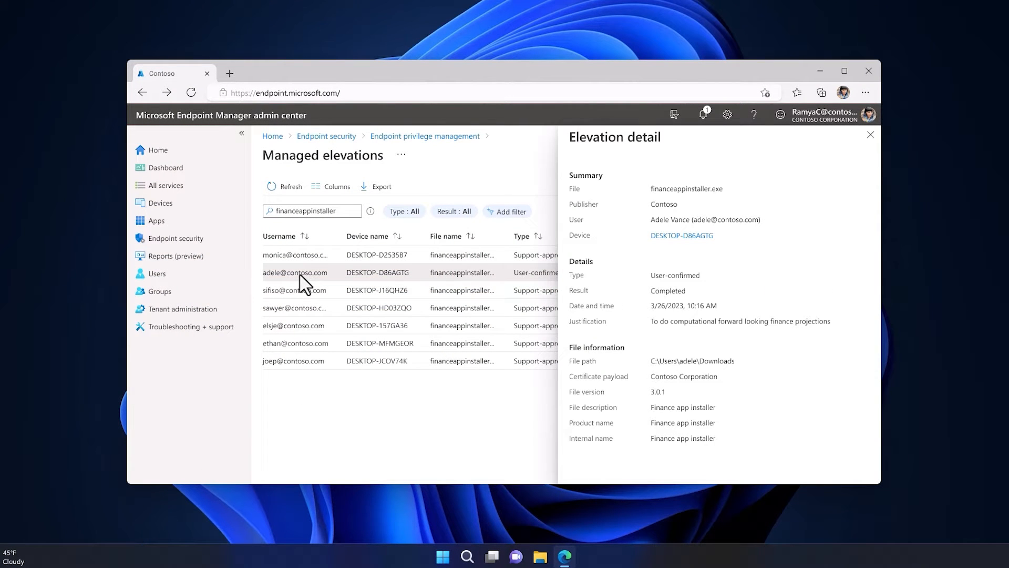
pyautogui.moveTo(637, 340)
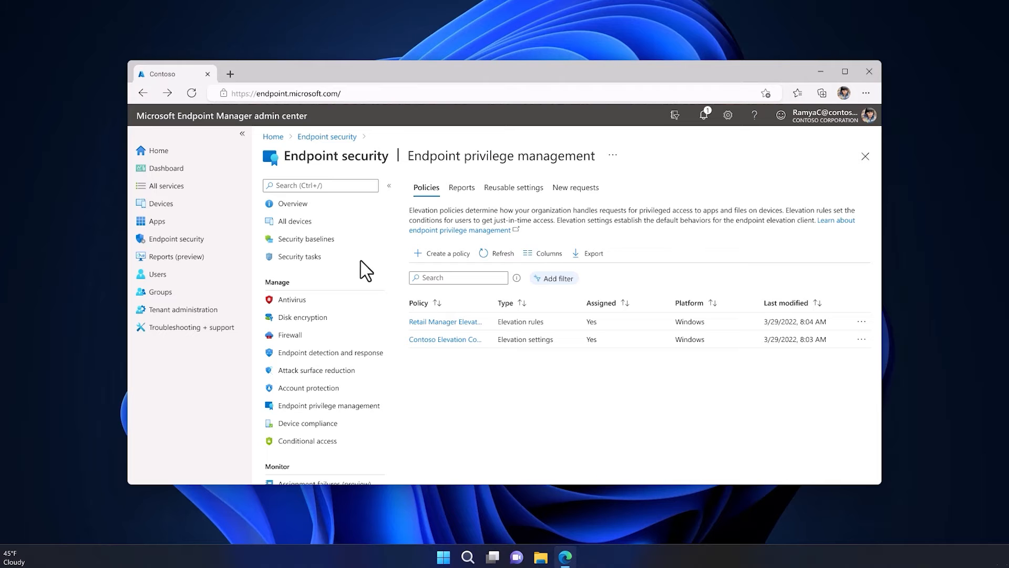
pyautogui.moveTo(442, 261)
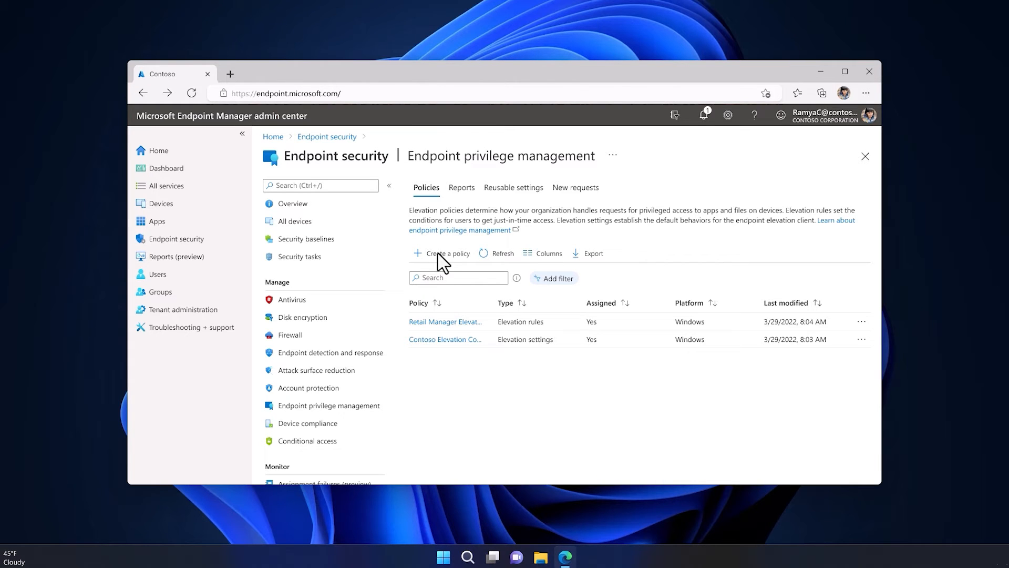
# Create an Elevation rules policy named 'User Confirmed Elevation FinanceApp' and continue to configuration.
pyautogui.click(447, 253)
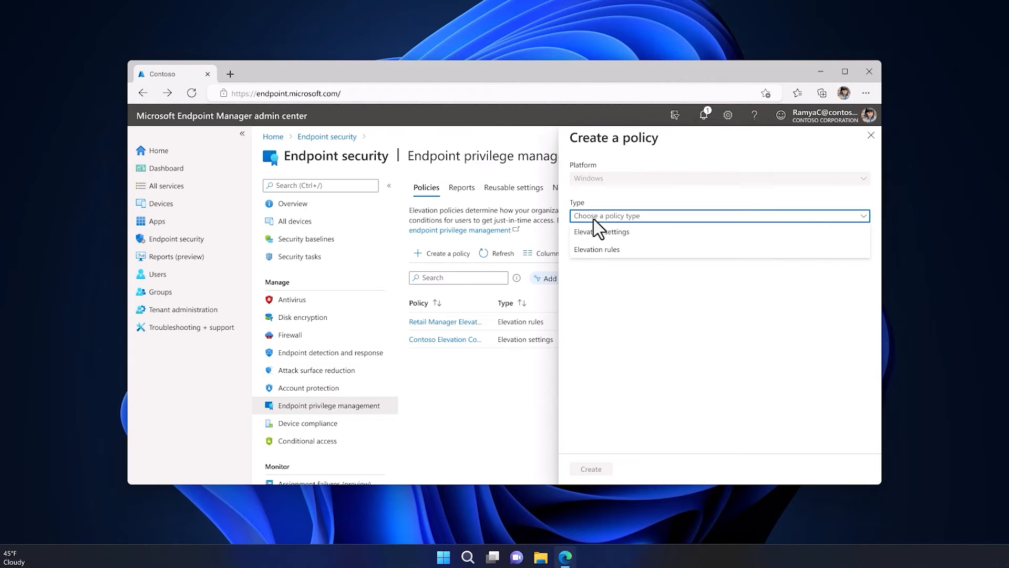
pyautogui.click(596, 249)
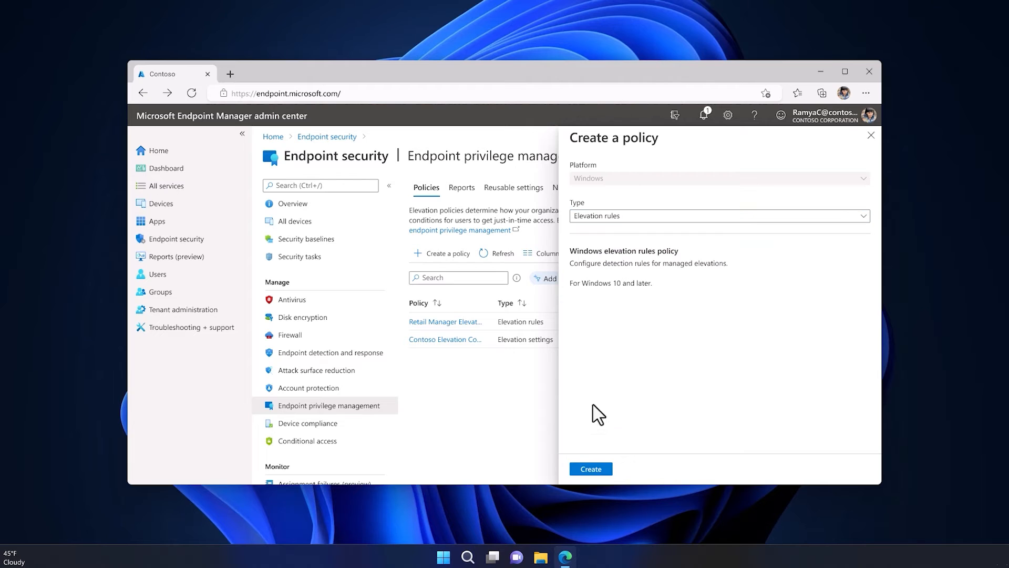
pyautogui.click(590, 469)
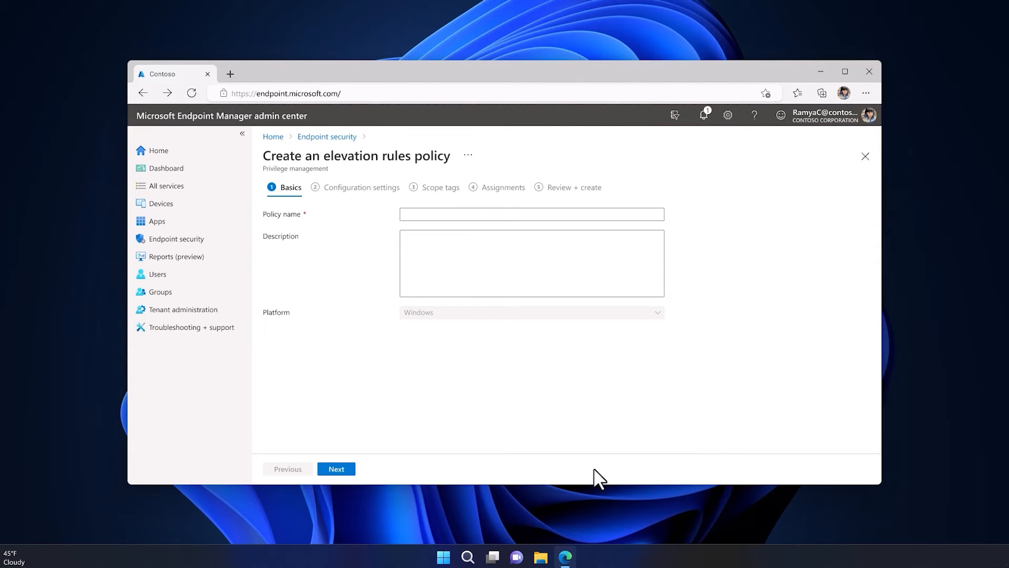
pyautogui.write('User Confirmed Elevation FinanceApp')
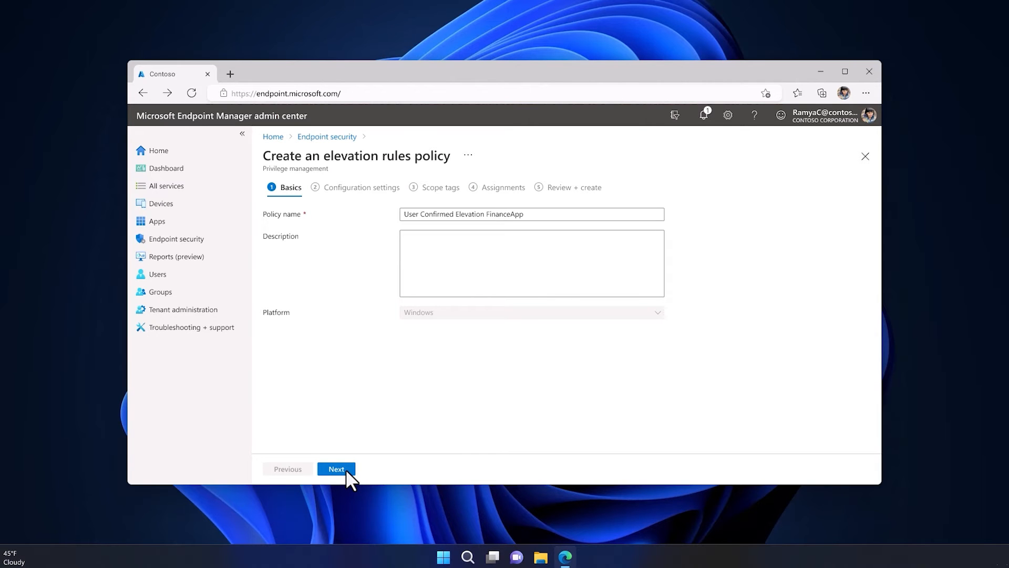
pyautogui.click(337, 469)
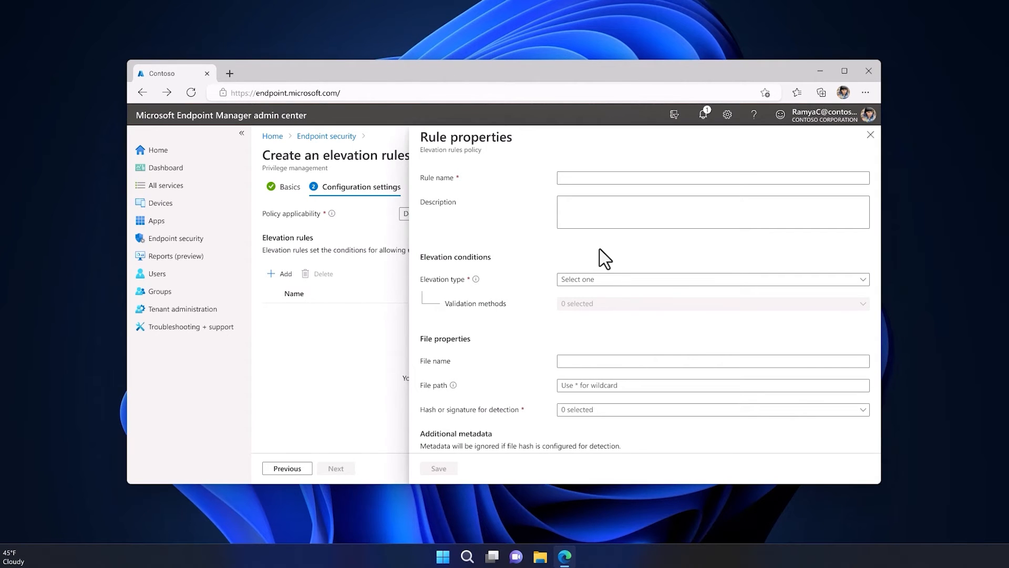
# Name the rule 'User Confirmed Elevation FinanceApp', set elevation type User-confirmed with Business justification validation.
pyautogui.write('User Confirmed Elevation FinanceApp')
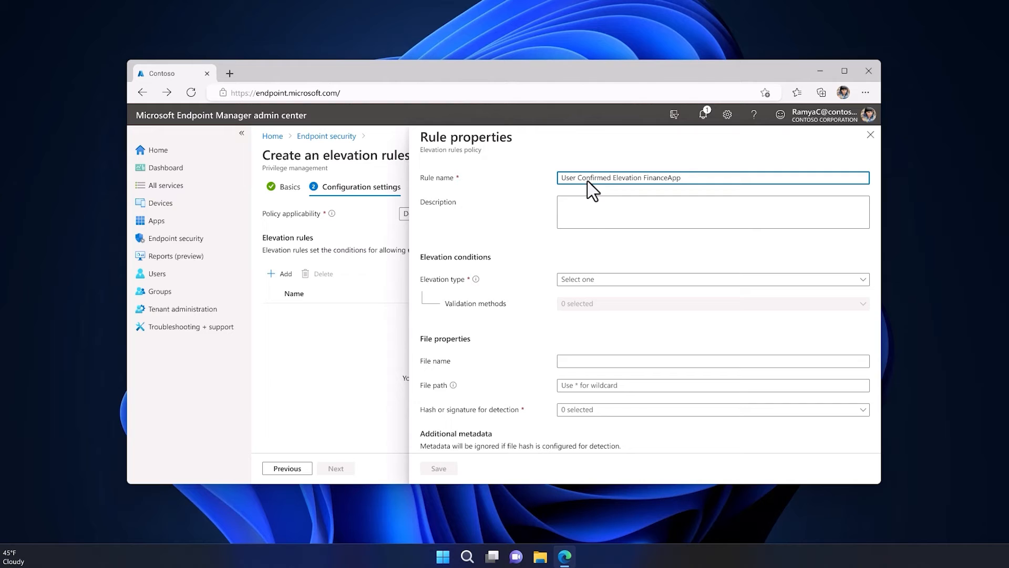
pyautogui.click(708, 279)
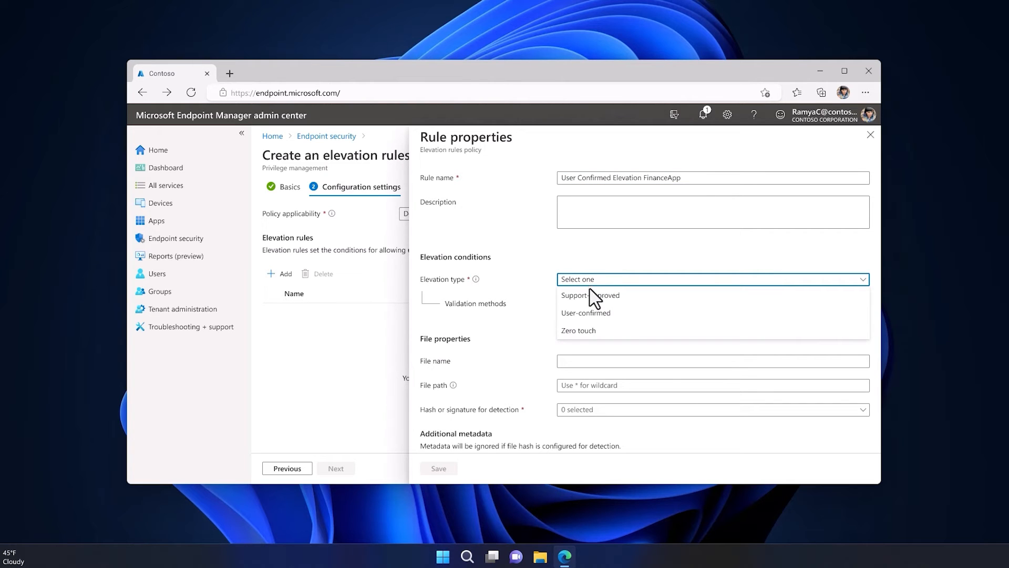
pyautogui.click(586, 313)
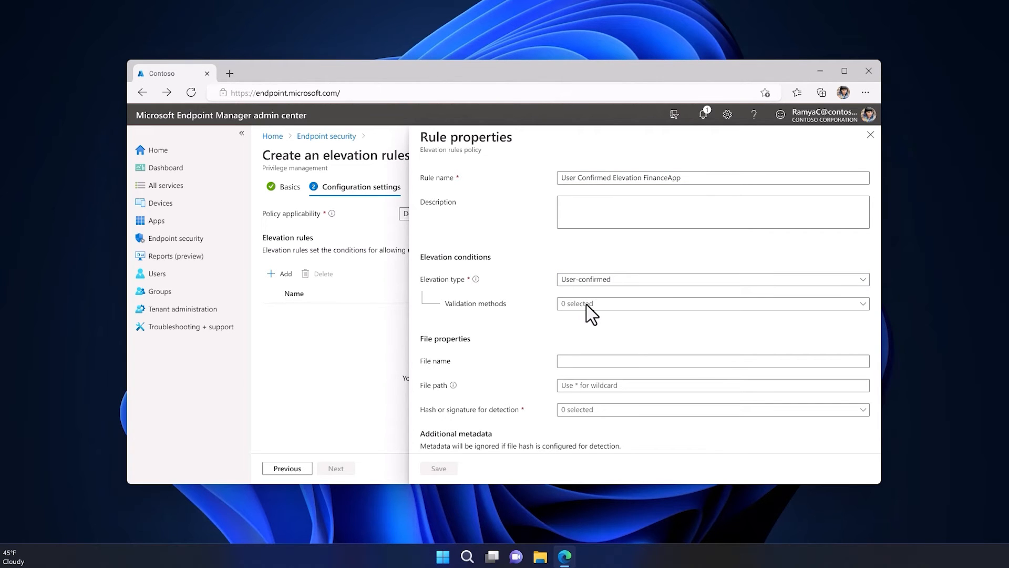
pyautogui.click(712, 303)
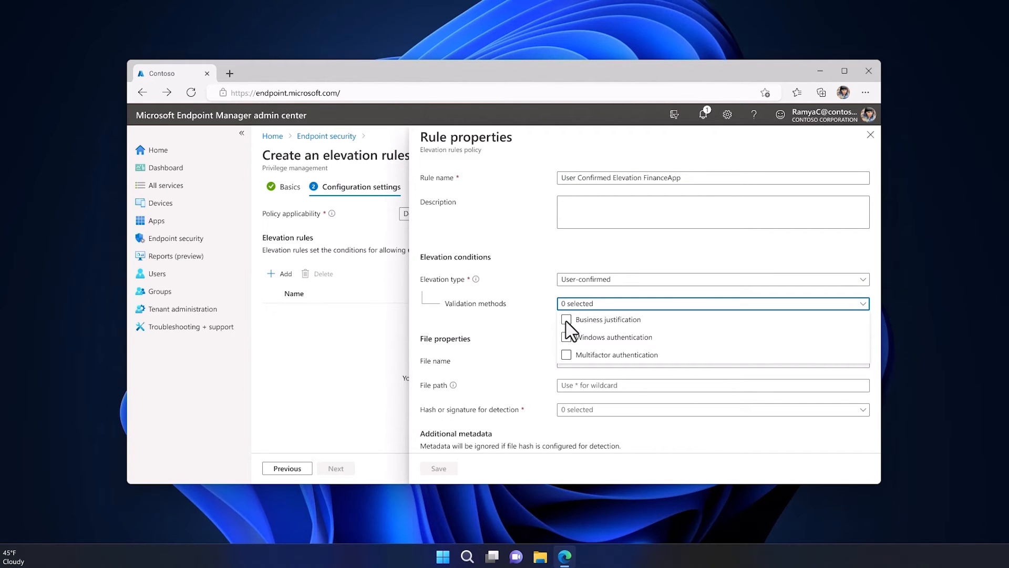
pyautogui.click(566, 320)
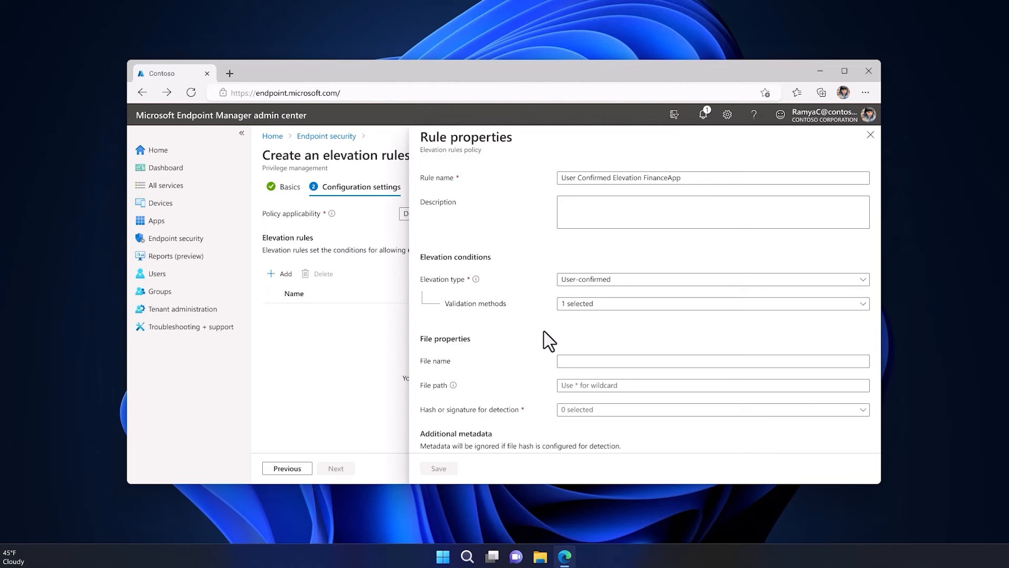
pyautogui.moveTo(570, 372)
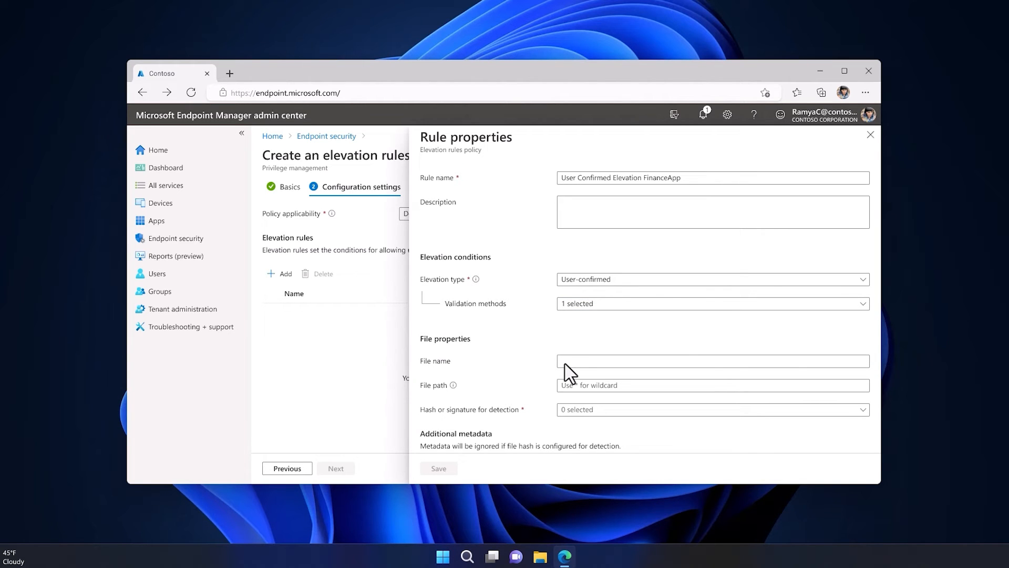
pyautogui.click(712, 409)
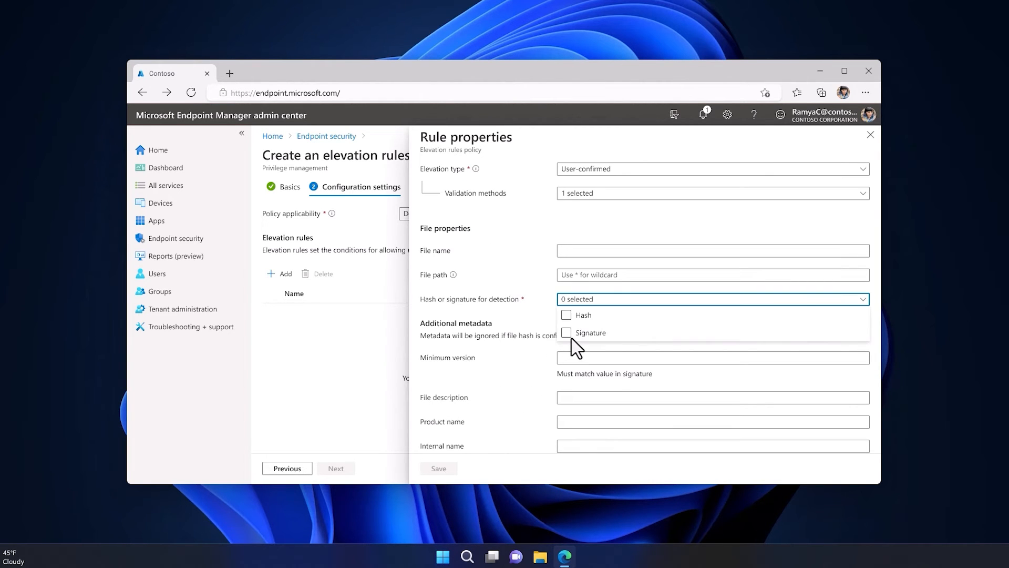
pyautogui.moveTo(571, 340)
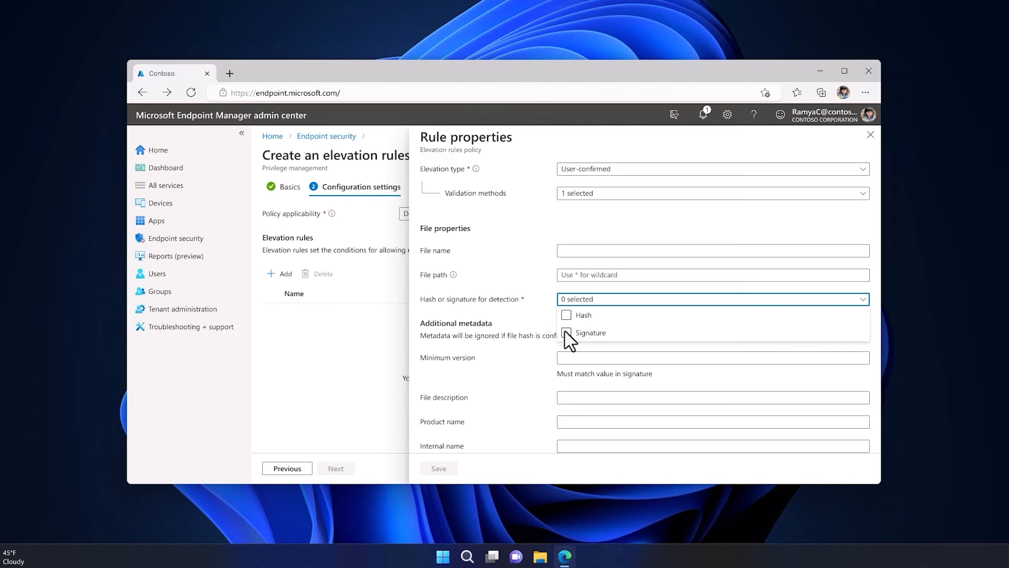
# Detect by signature with an uploaded certificate file of type Publisher and save the rule.
pyautogui.click(567, 334)
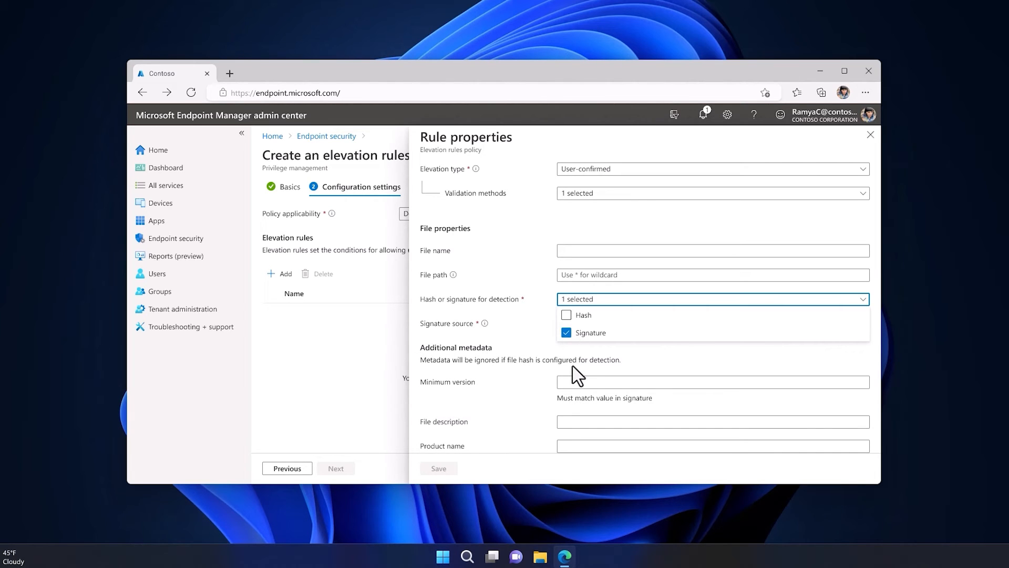
pyautogui.click(712, 323)
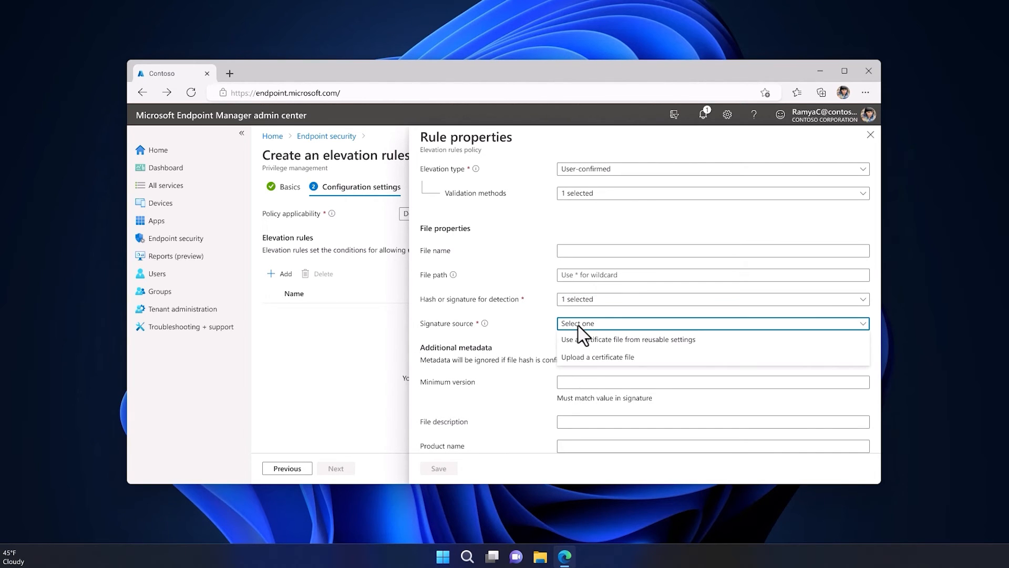
pyautogui.moveTo(577, 364)
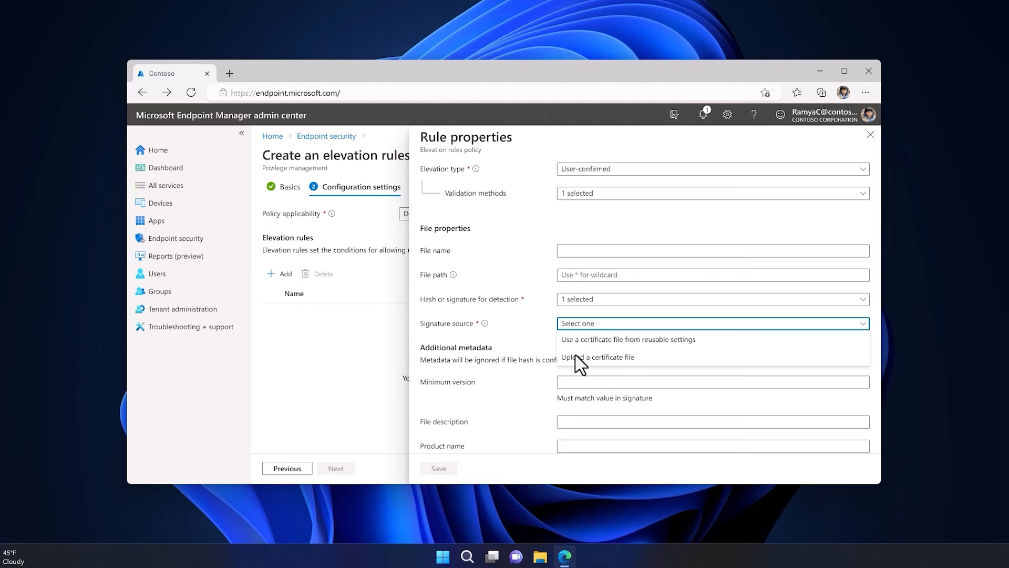
pyautogui.click(598, 357)
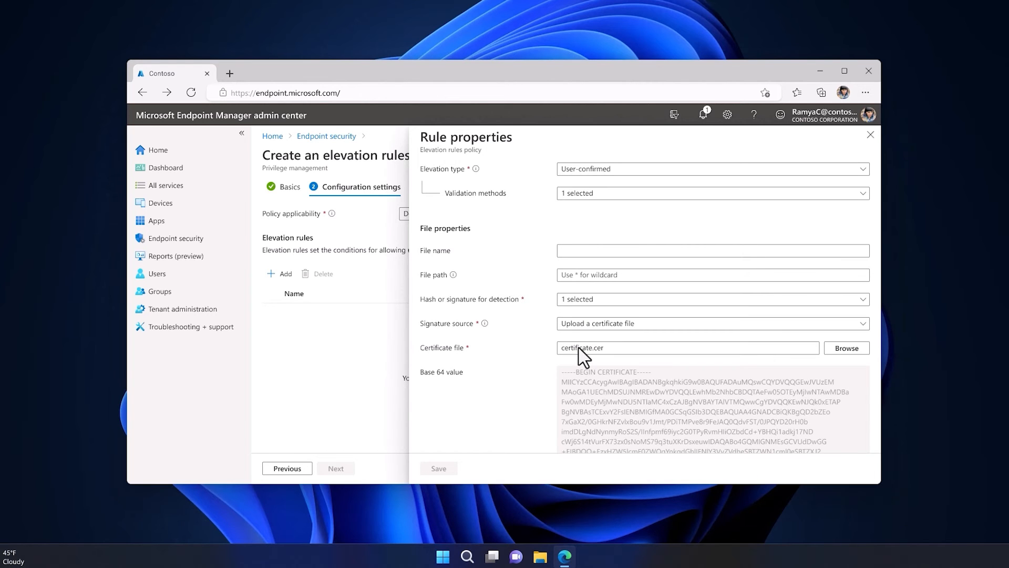
pyautogui.scroll(-3)
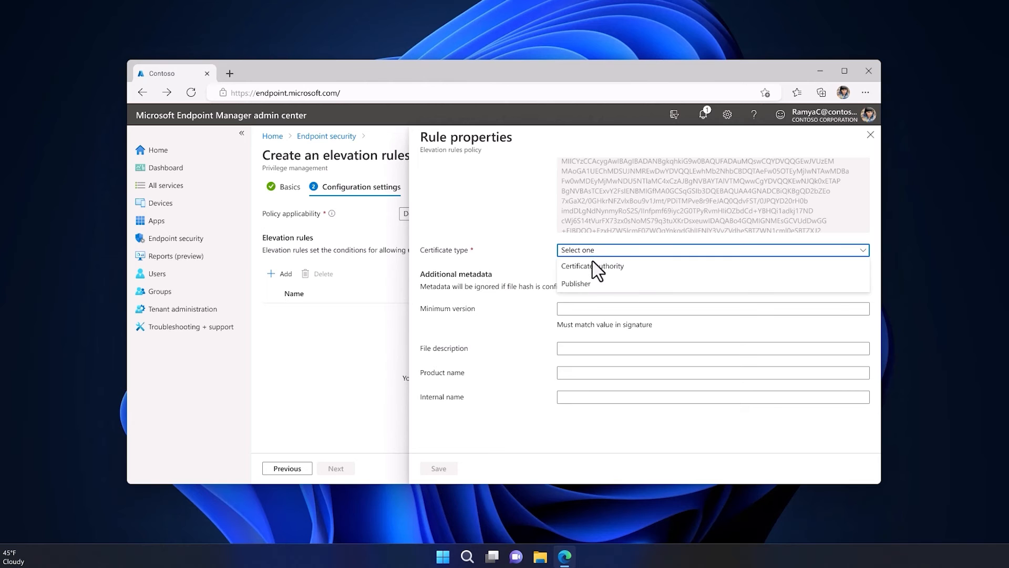
pyautogui.click(575, 283)
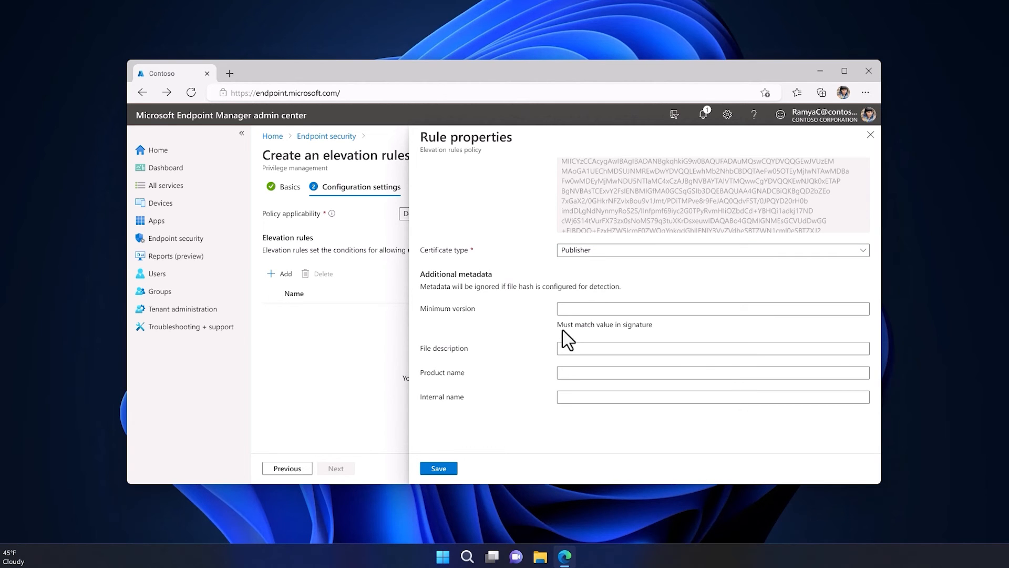
pyautogui.moveTo(533, 408)
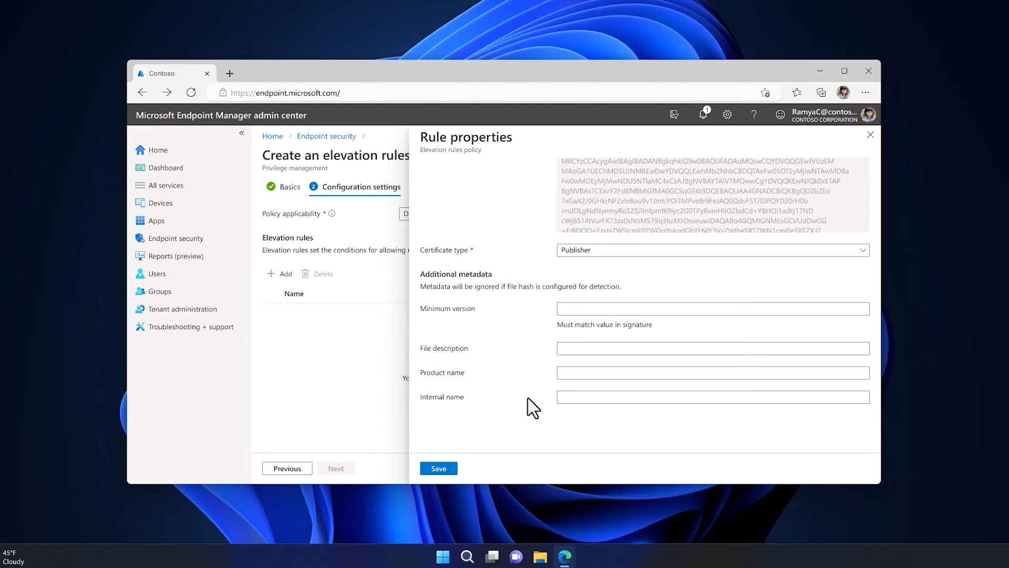
pyautogui.click(336, 469)
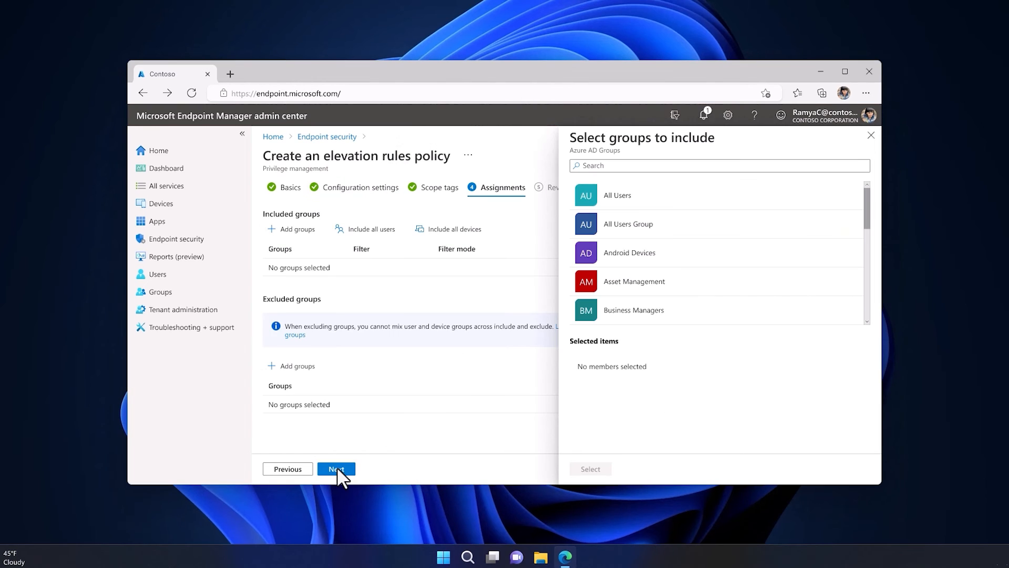
# Assign the policy to Finance Department Devices and create it.
pyautogui.write('Finance Department Devices')
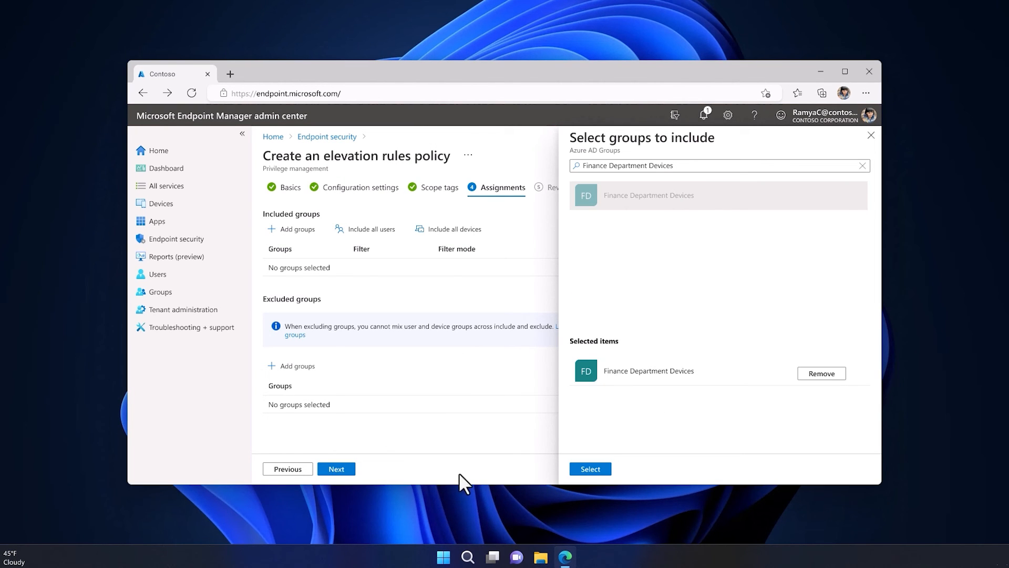
pyautogui.click(590, 469)
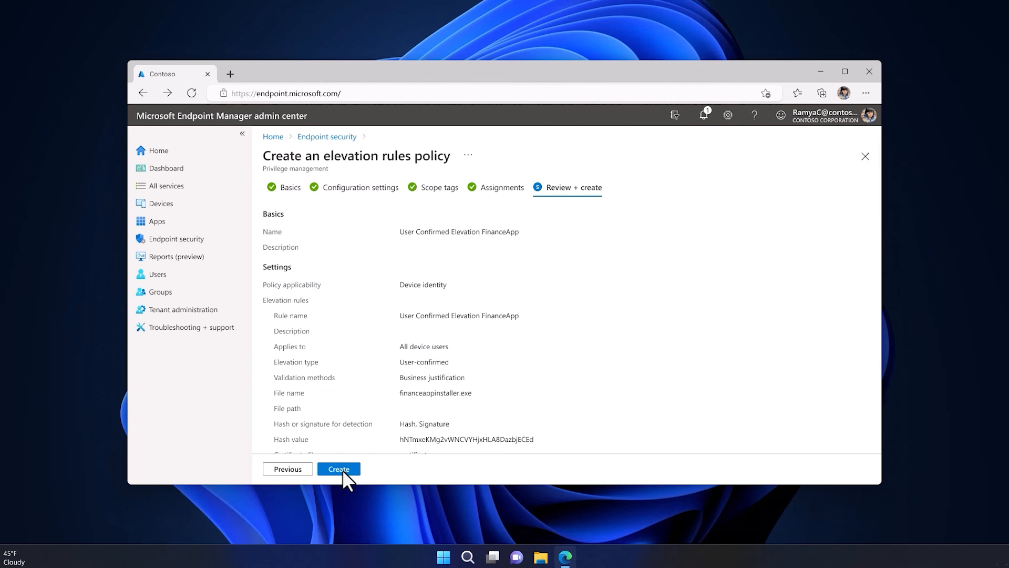
pyautogui.click(338, 469)
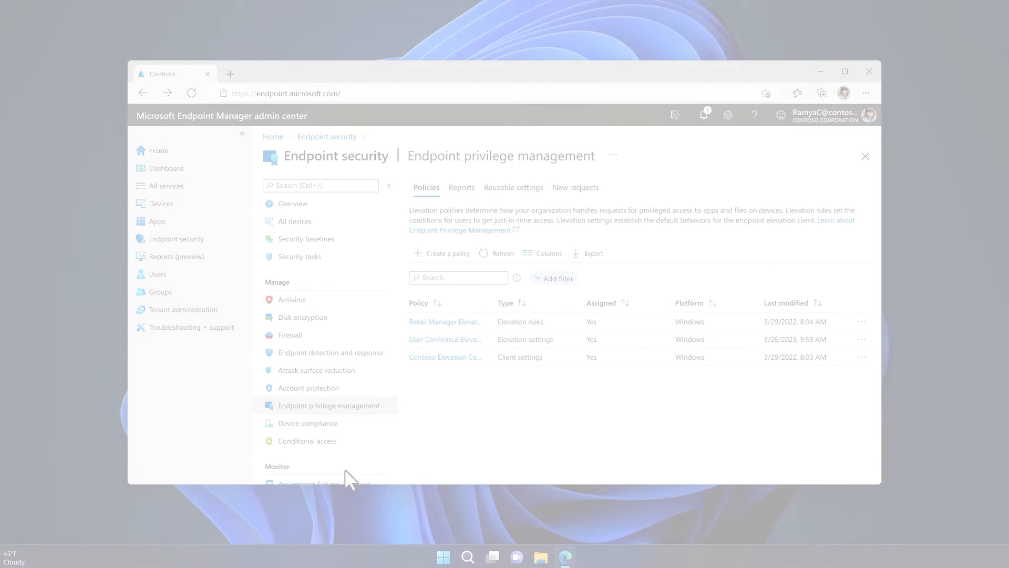
pyautogui.click(540, 557)
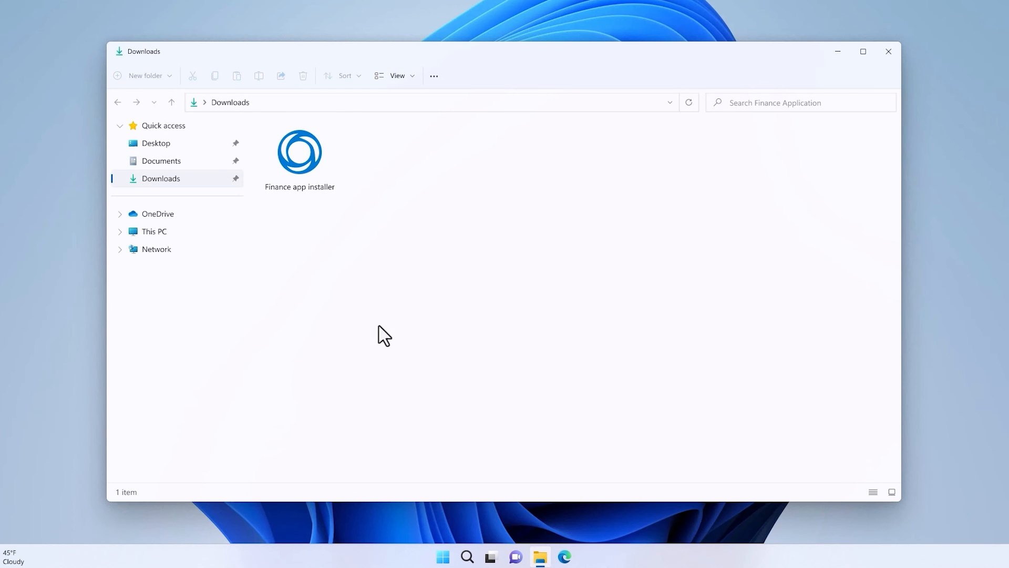
# Run Finance app installer with elevated access, justified 'To do computational forward looking finance projections'.
pyautogui.click(300, 154)
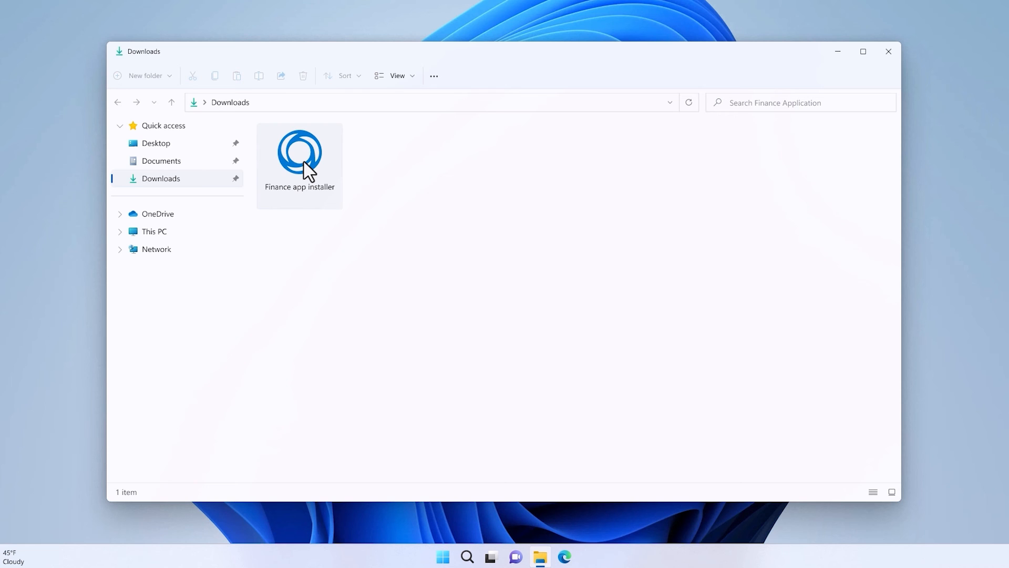
pyautogui.rightClick(299, 152)
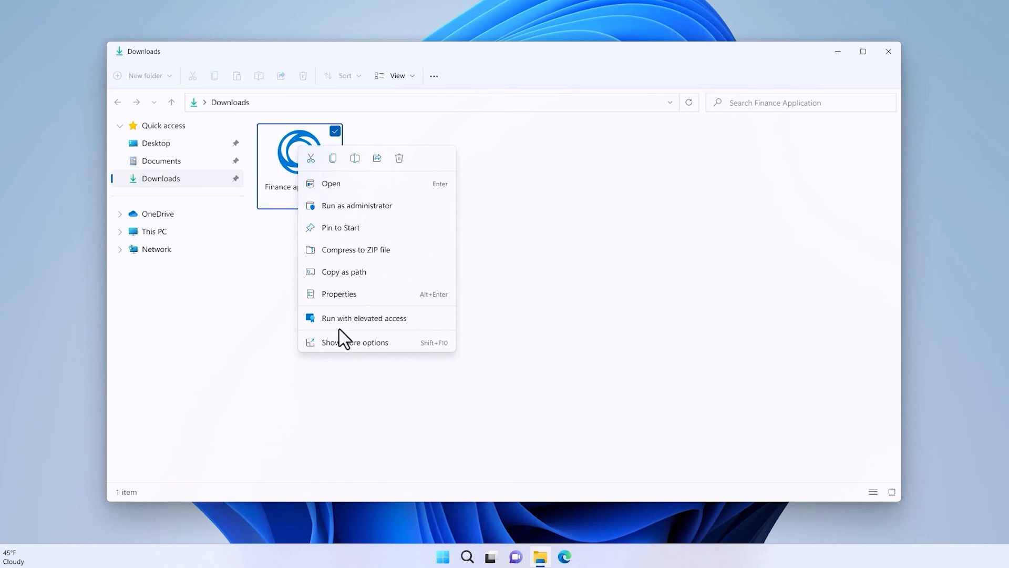
pyautogui.click(363, 318)
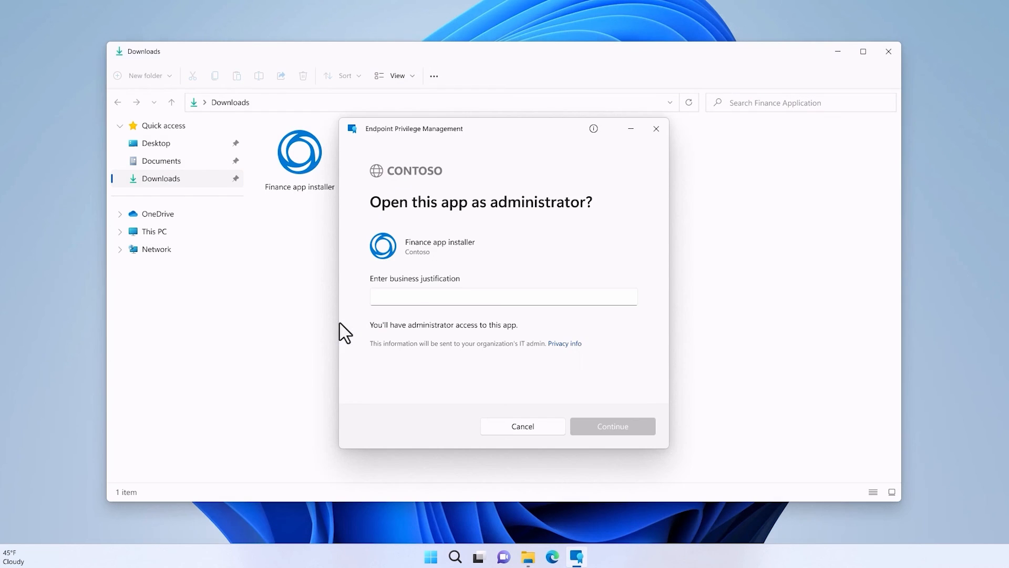
pyautogui.moveTo(446, 306)
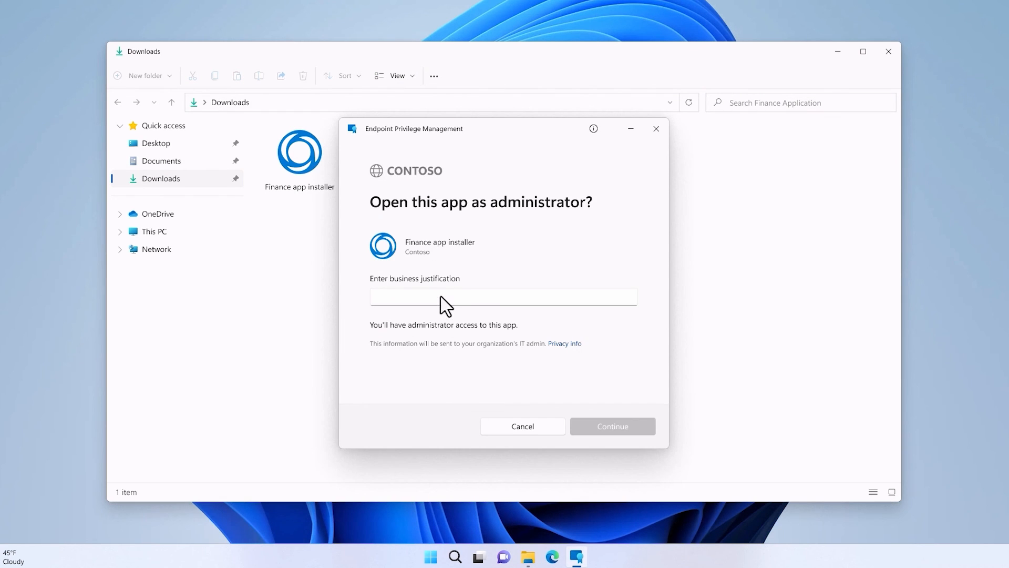
pyautogui.write('To do computational forward looking finance projections')
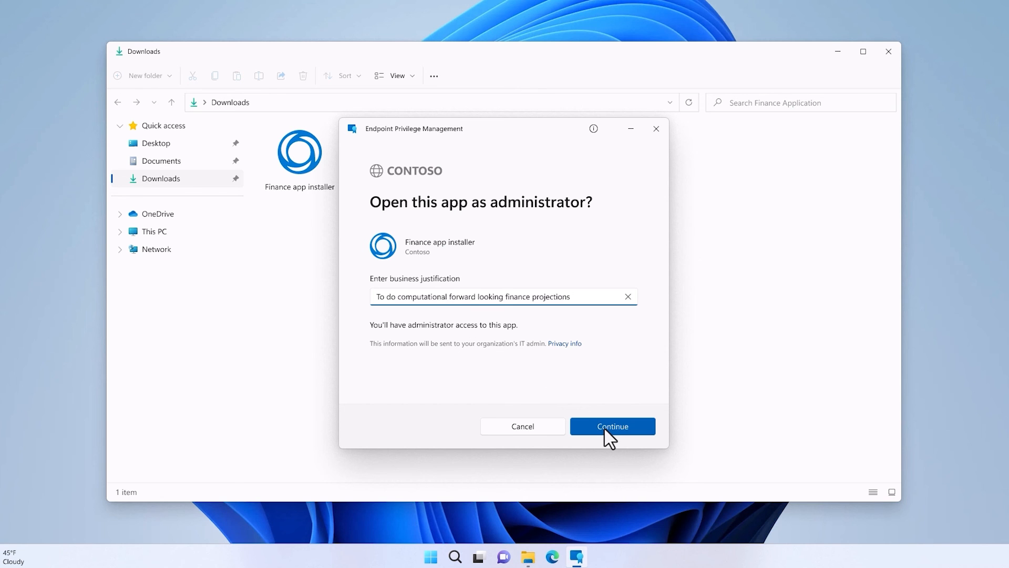
pyautogui.click(610, 426)
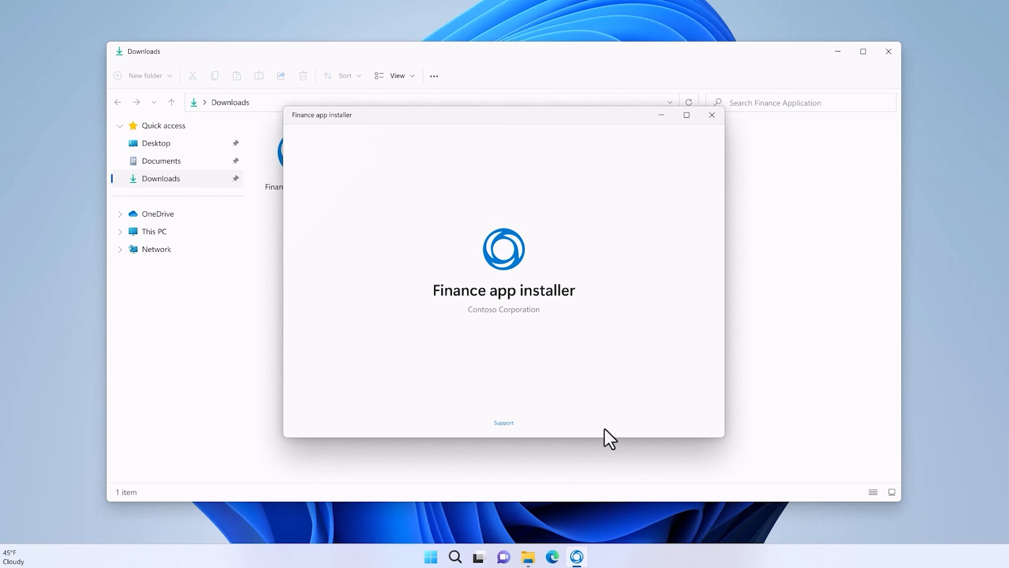